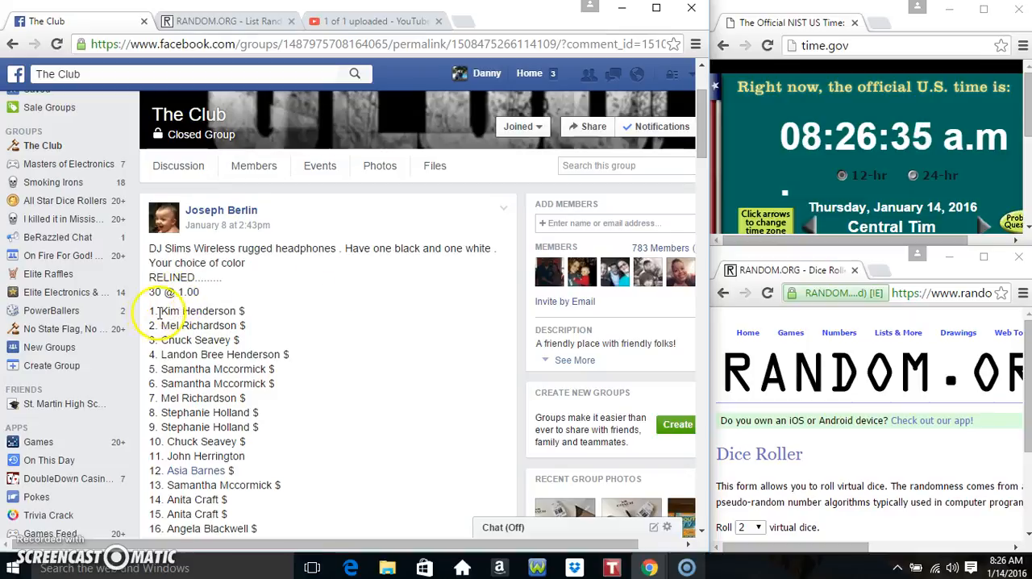
# Select the 30 numbered names in The Club post and copy them
pyautogui.moveTo(150, 310); pyautogui.dragTo(274, 412)
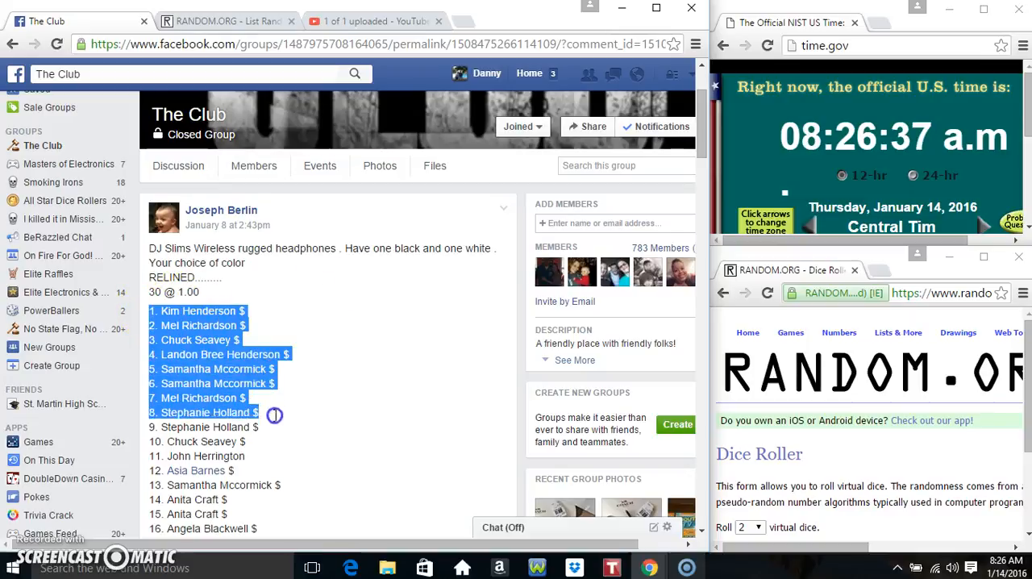
pyautogui.scroll(-3)
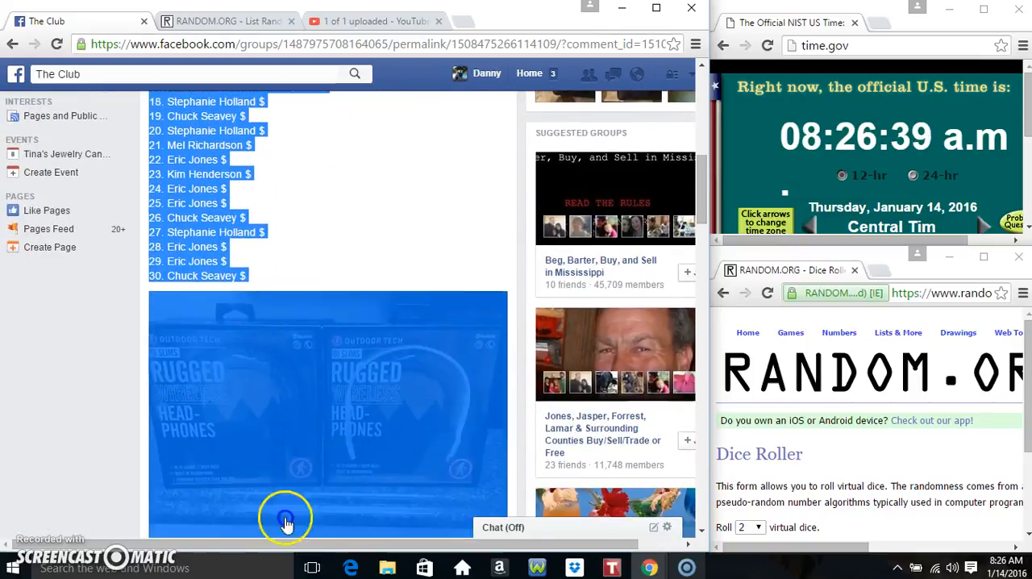
pyautogui.rightClick(233, 186)
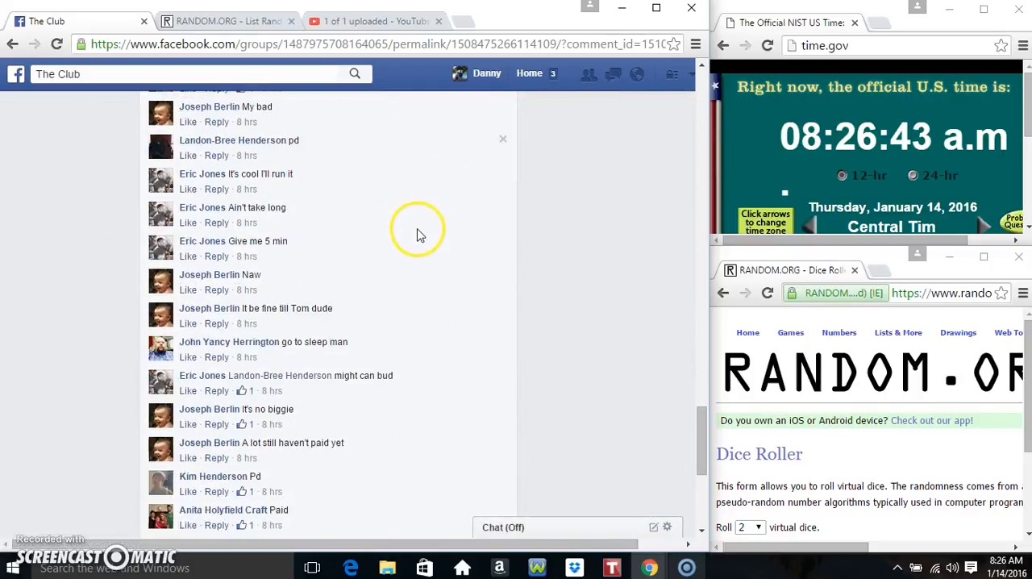
# Post a 'live' comment under the group post and switch to RANDOM.ORG's List Randomizer
pyautogui.scroll(-3)
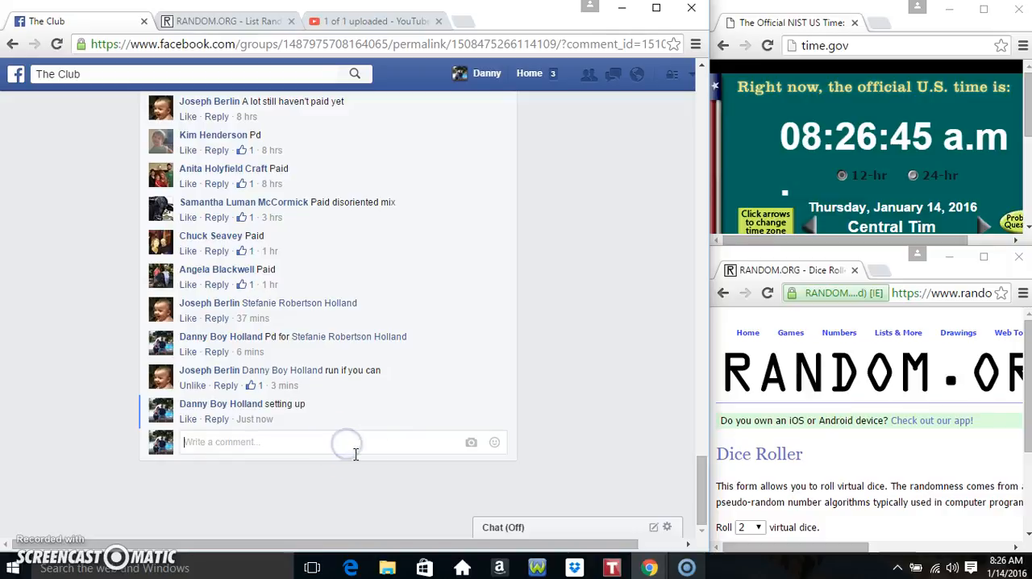
pyautogui.press('Return')
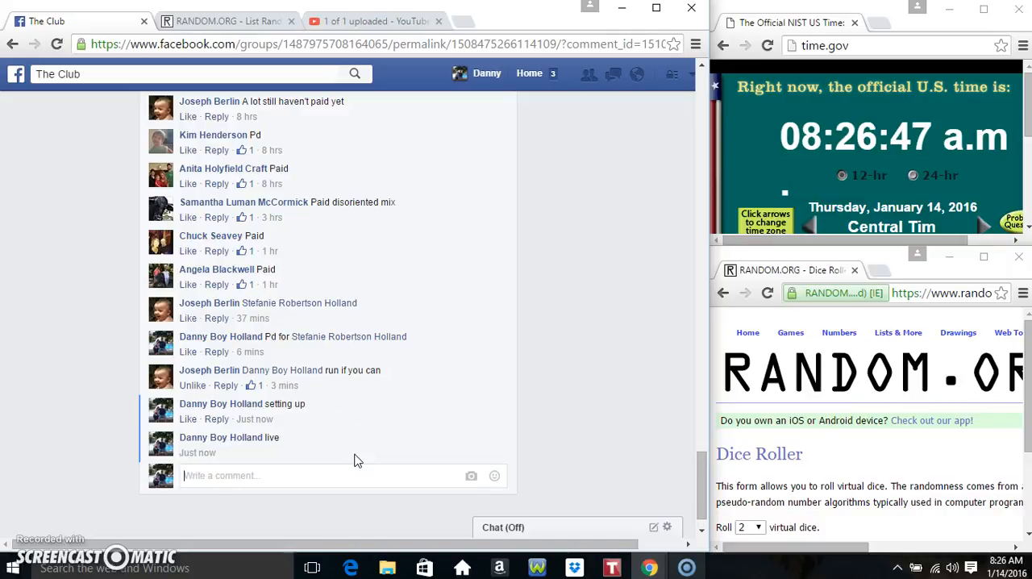
pyautogui.moveTo(254, 452)
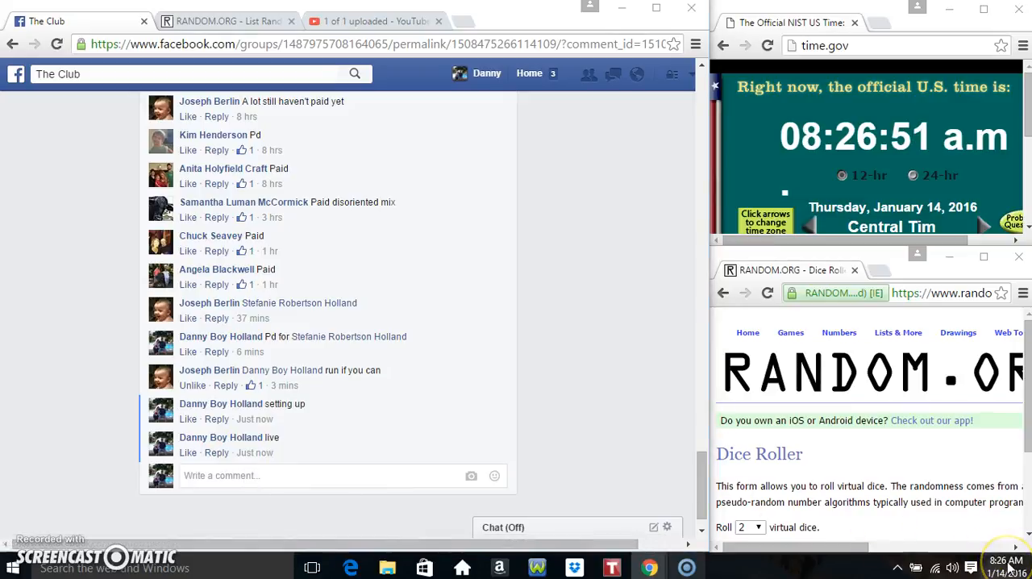
pyautogui.click(999, 564)
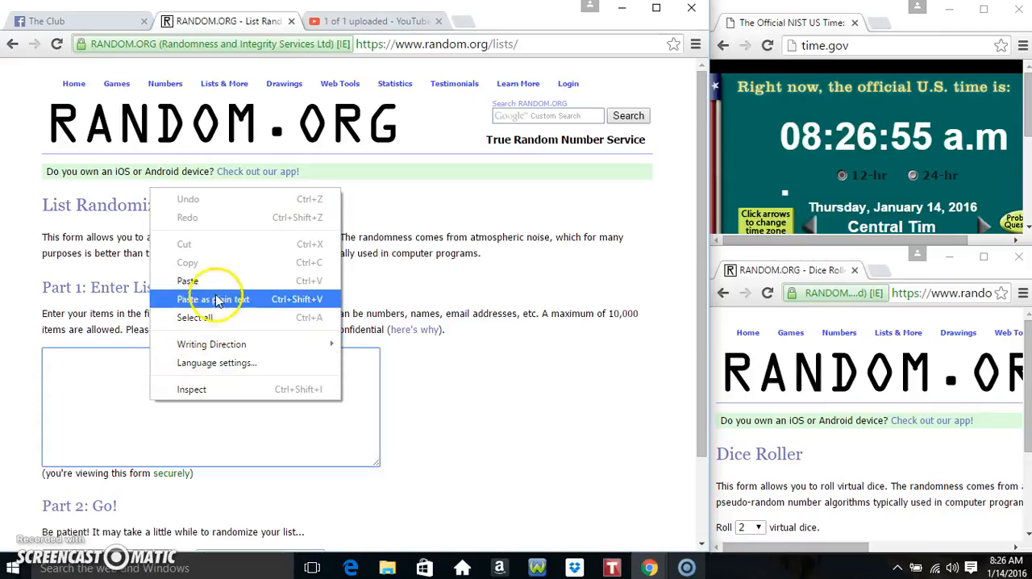
# Paste the copied 30 names into the List Randomizer entry box and check all lines
pyautogui.click(212, 300)
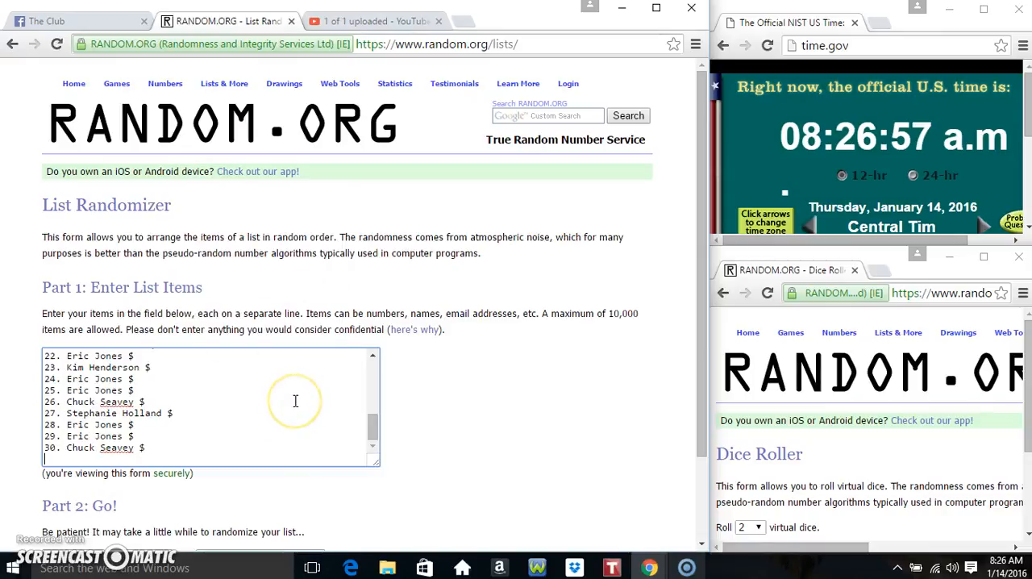
pyautogui.scroll(3)
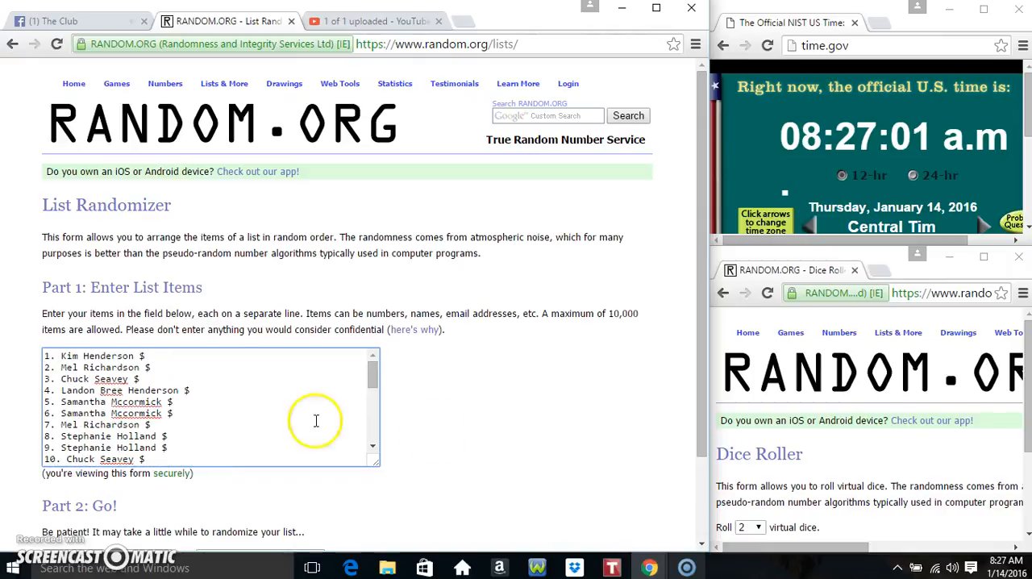
pyautogui.scroll(-3)
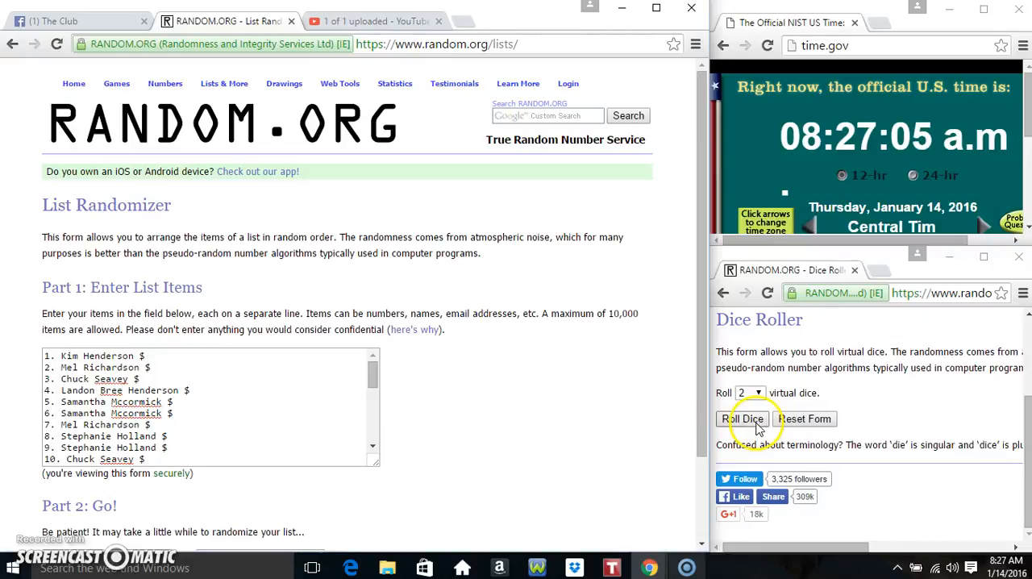
# Roll two virtual dice in the Dice Roller, getting a one and a three
pyautogui.click(743, 419)
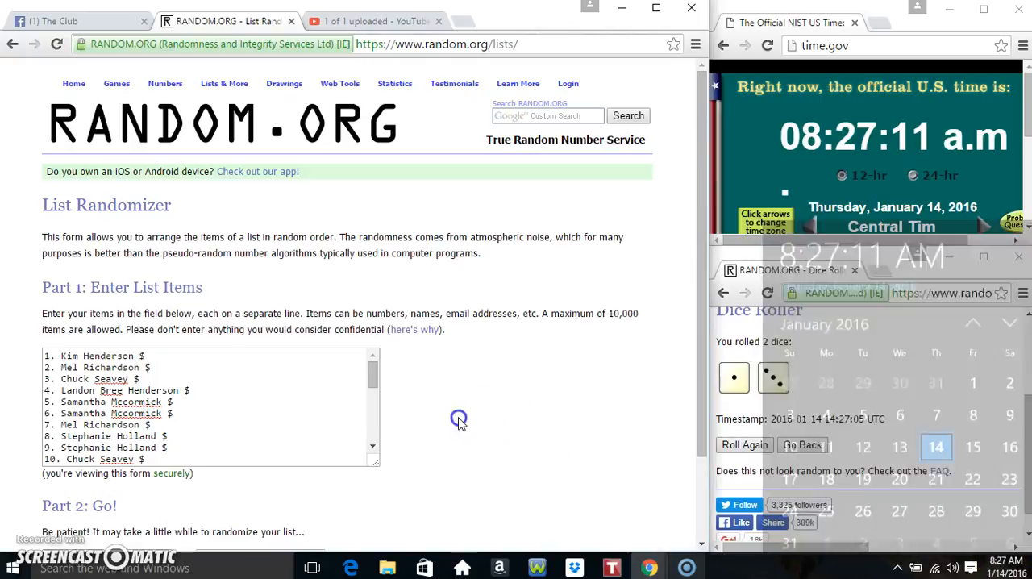
pyautogui.scroll(-3)
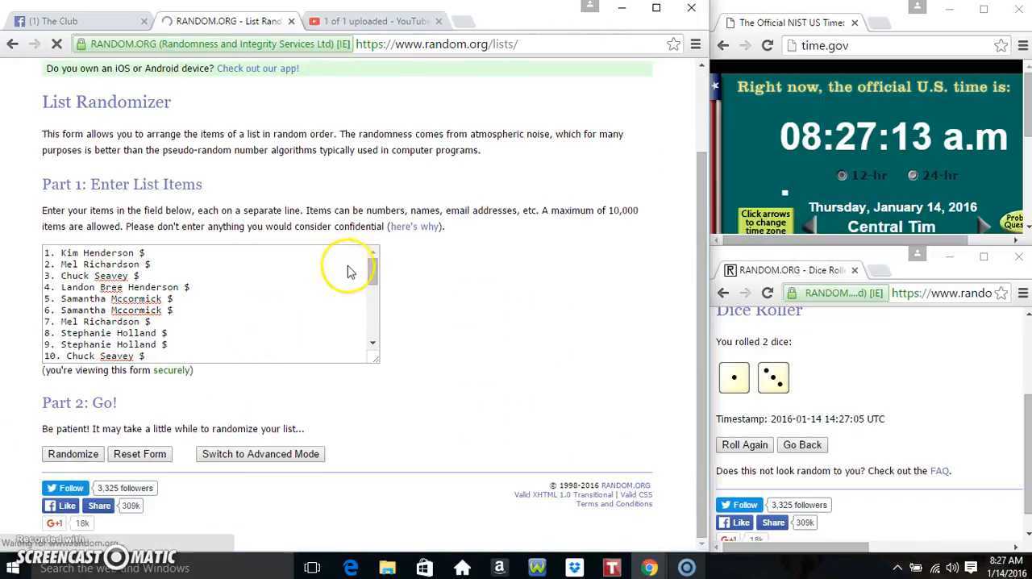
# Randomize the 30-name list twice, highlighting the entry at the top
pyautogui.click(72, 453)
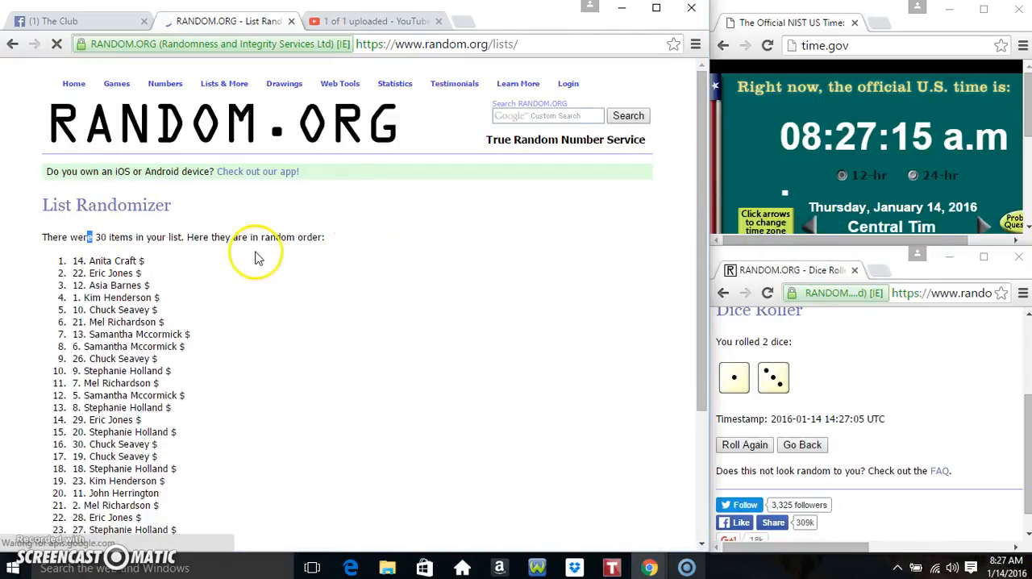
pyautogui.scroll(-3)
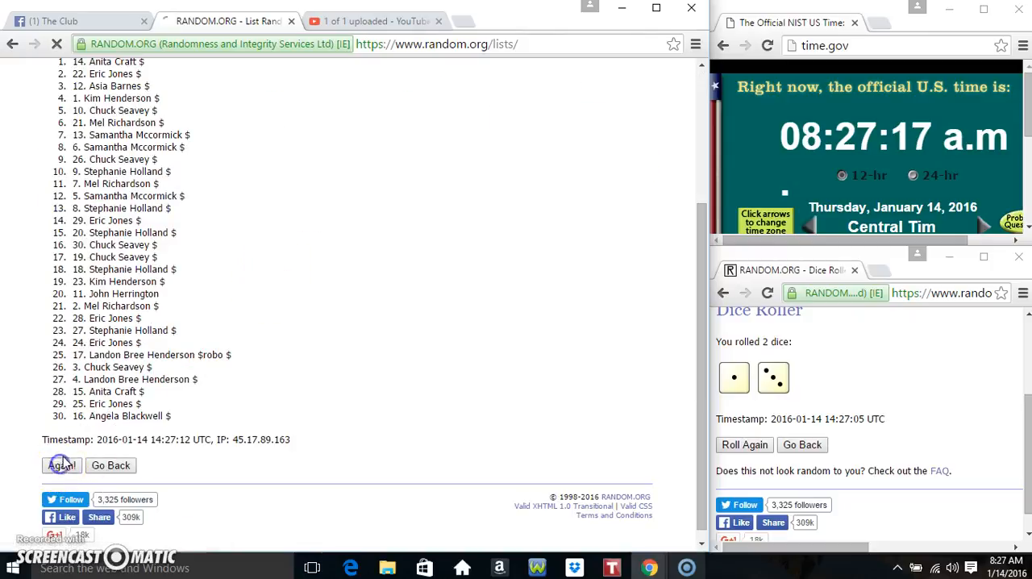
pyautogui.click(61, 464)
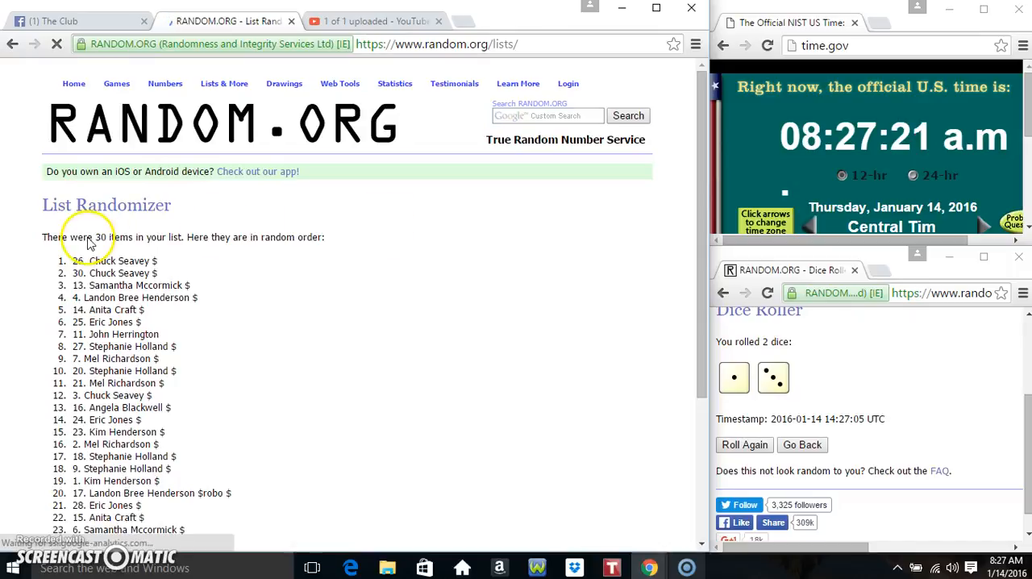
pyautogui.doubleClick(113, 261)
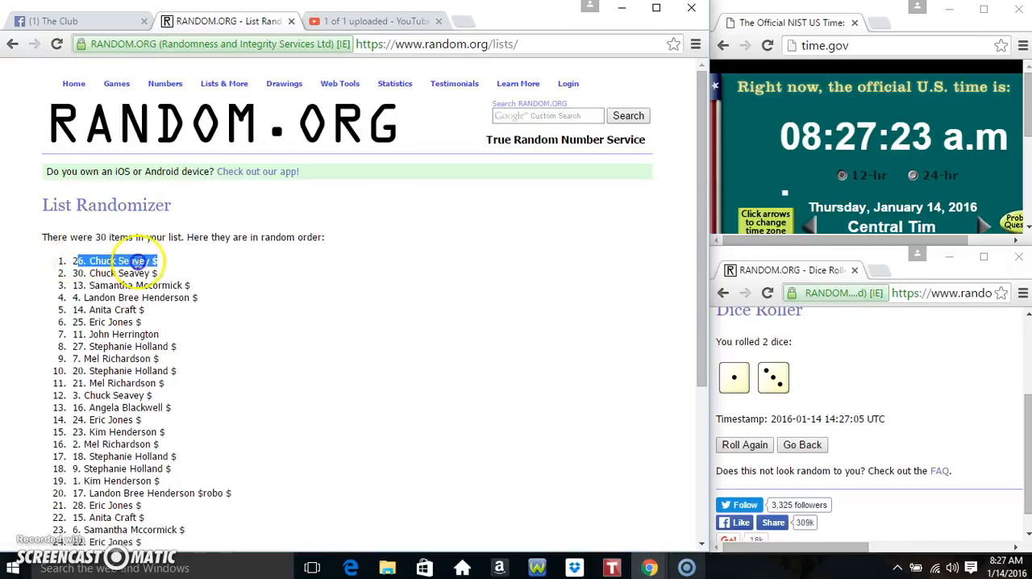
pyautogui.scroll(-3)
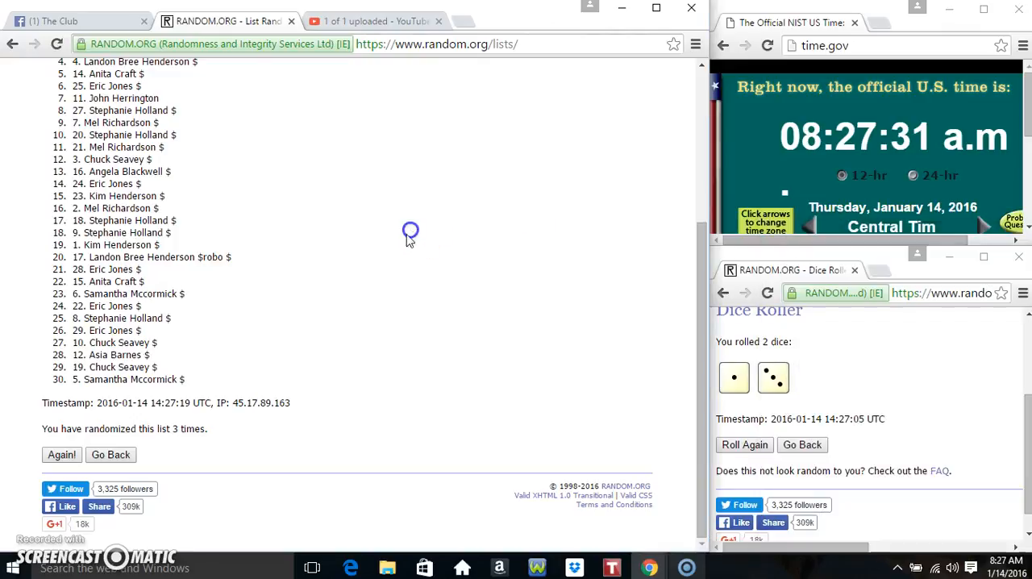
pyautogui.click(61, 455)
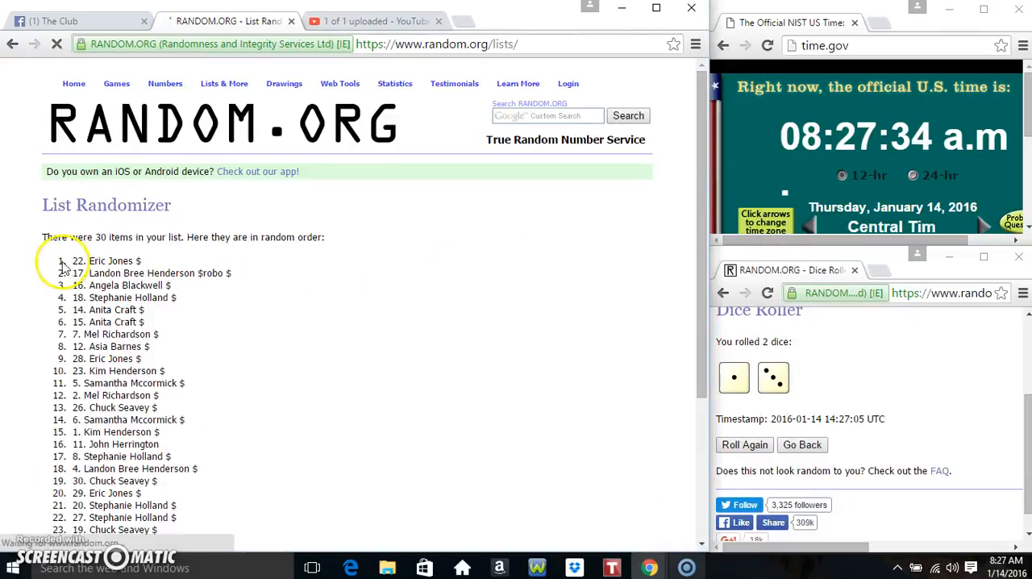
pyautogui.doubleClick(106, 261)
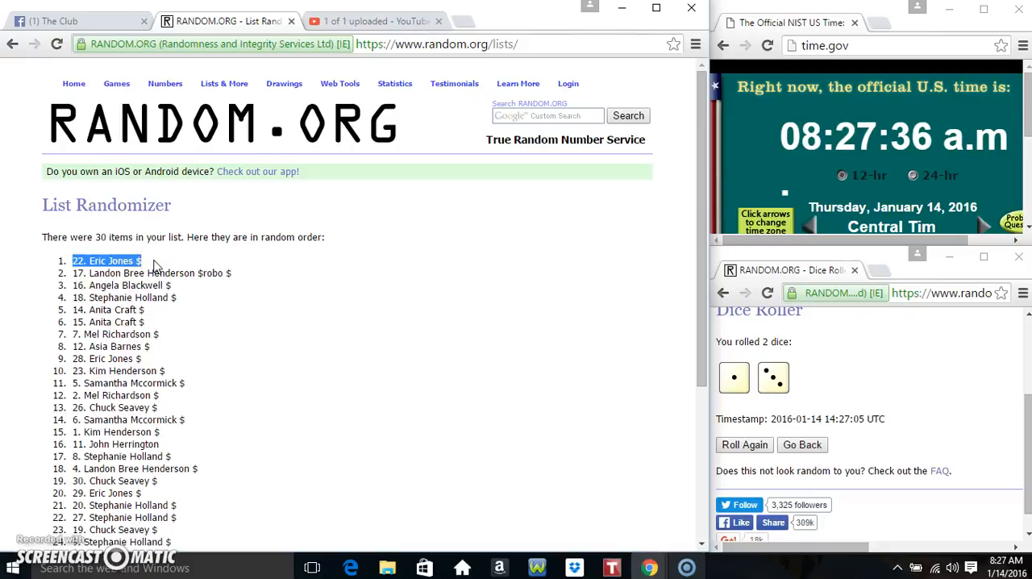
pyautogui.scroll(-3)
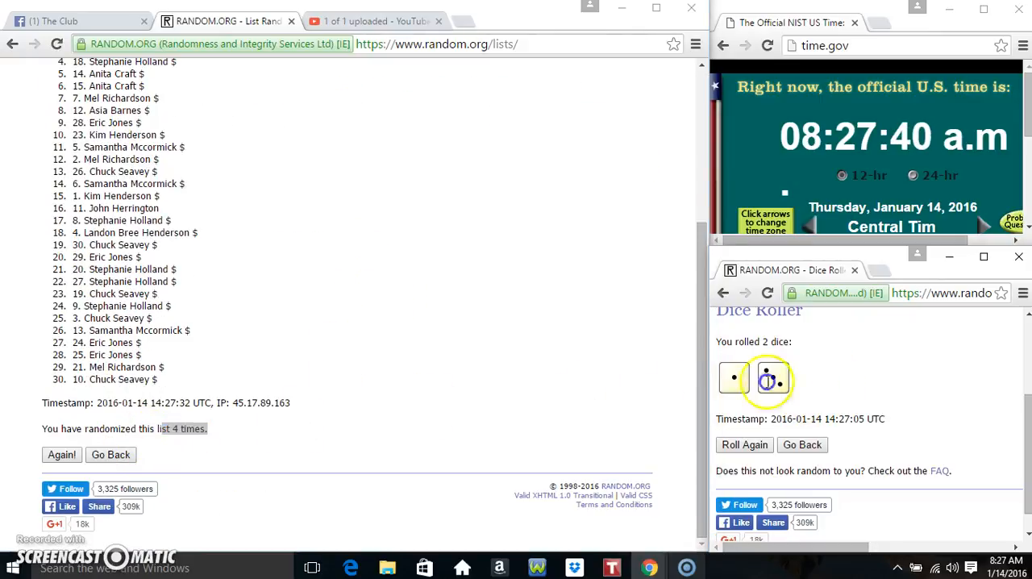
# Return to The Club post and comment 'done' beneath it
pyautogui.click(73, 19)
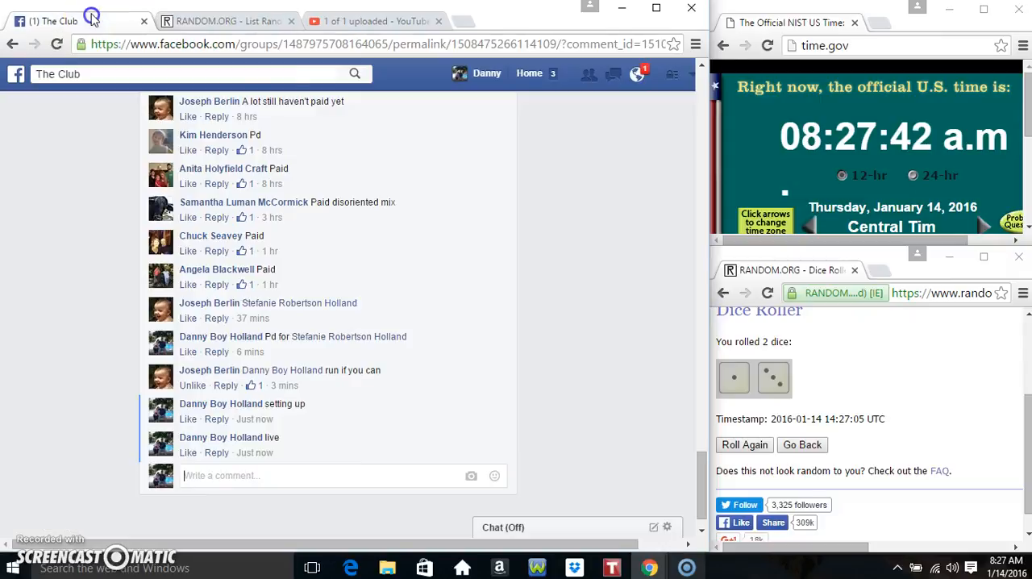
pyautogui.write('do')
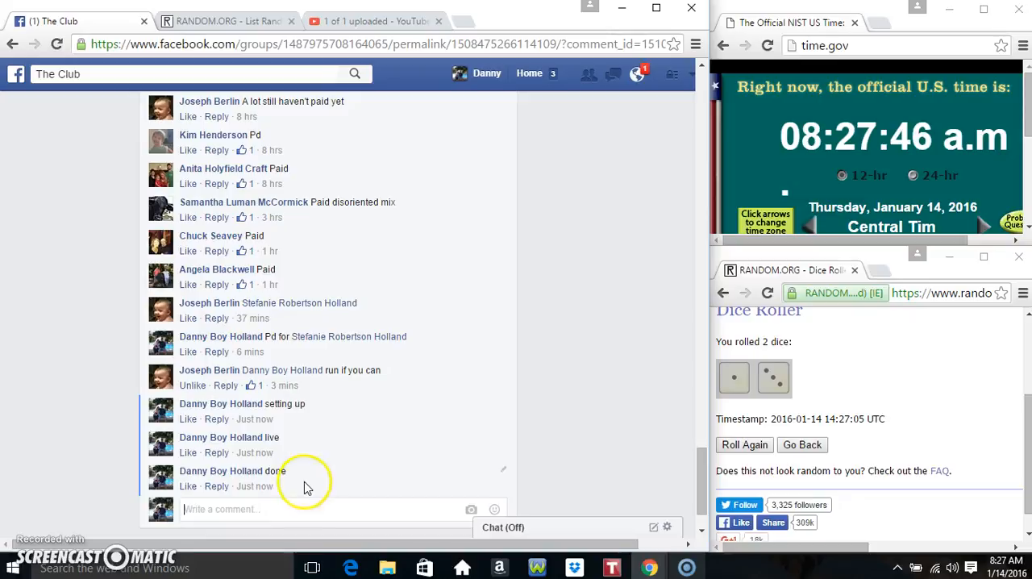
pyautogui.moveTo(254, 487)
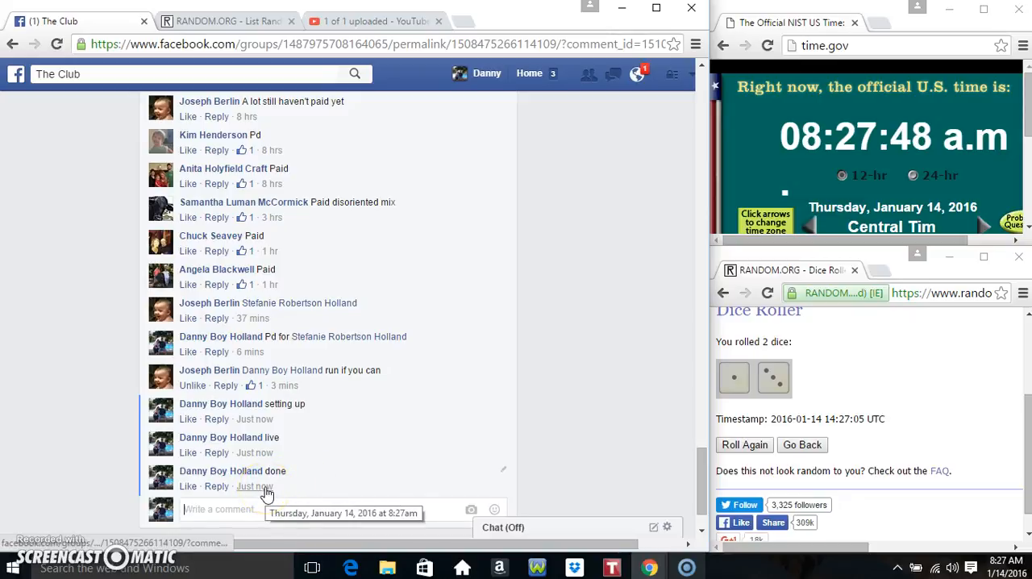